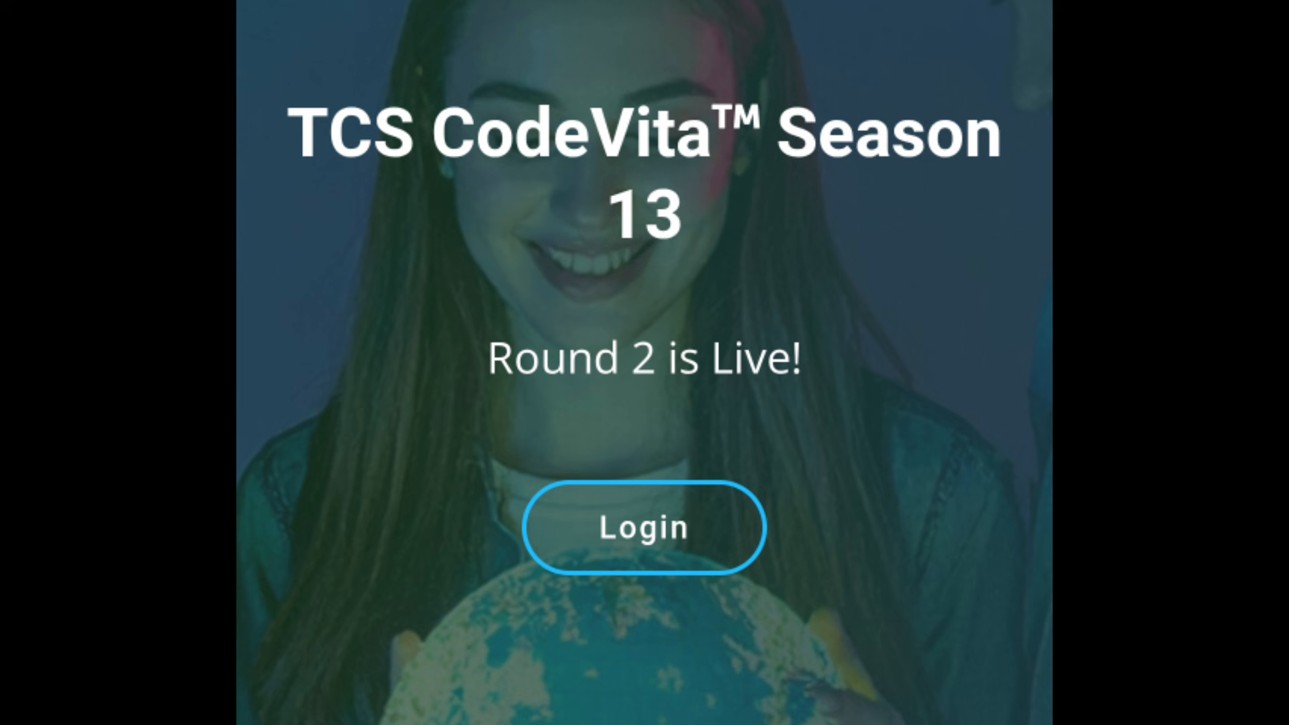
Open Private Testcase Submissions to see problem A's Python solution marked Solved.
click(644, 527)
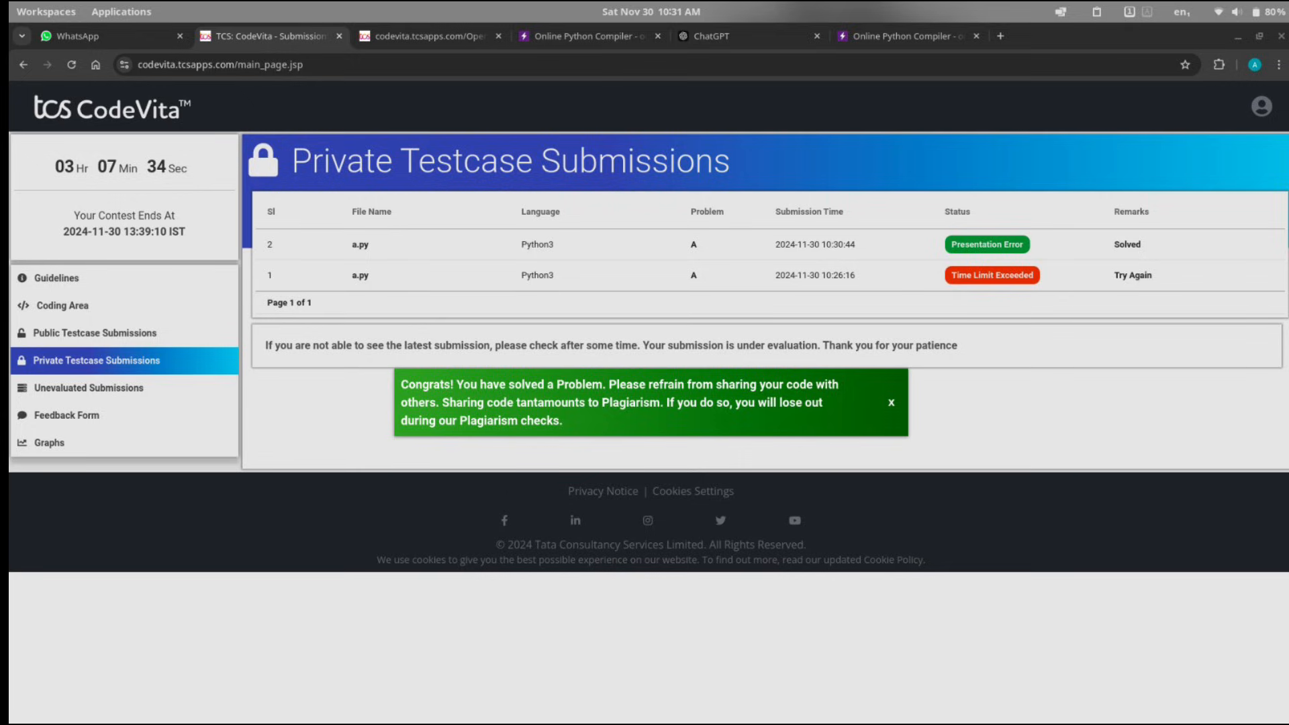